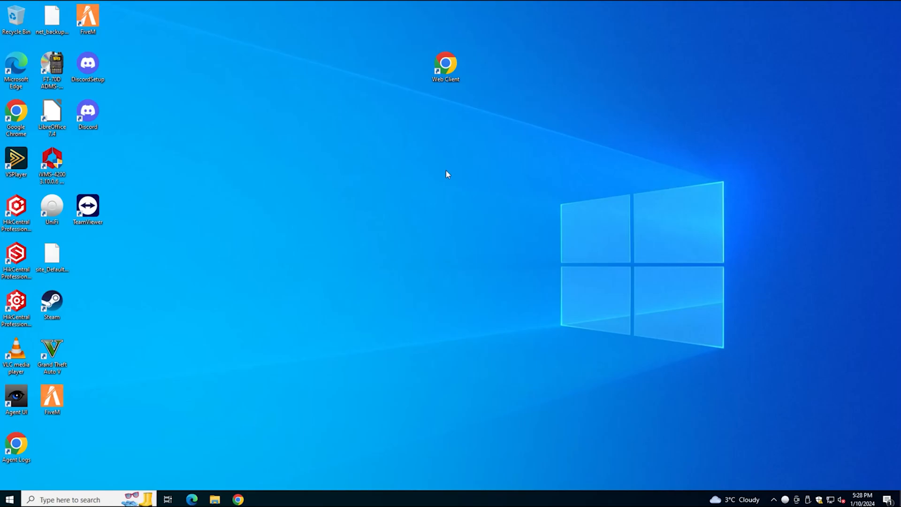
mouse_move(274, 209)
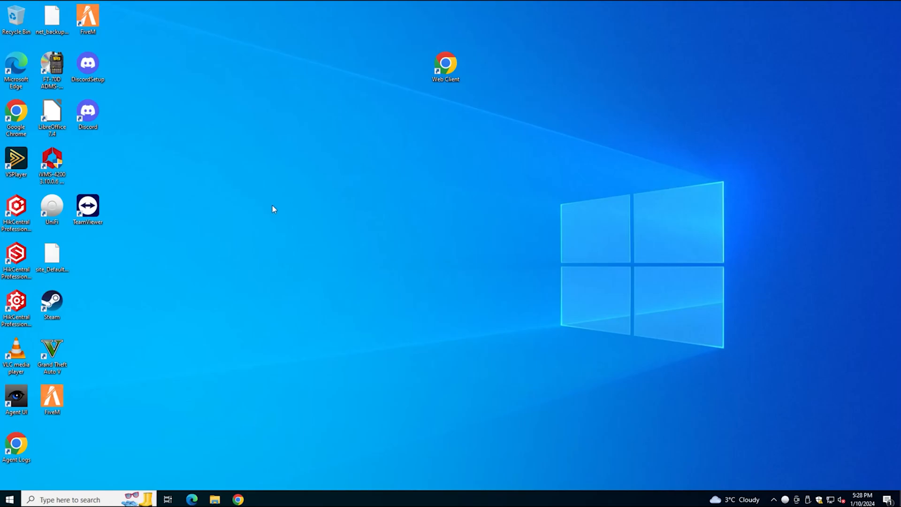
mouse_move(283, 214)
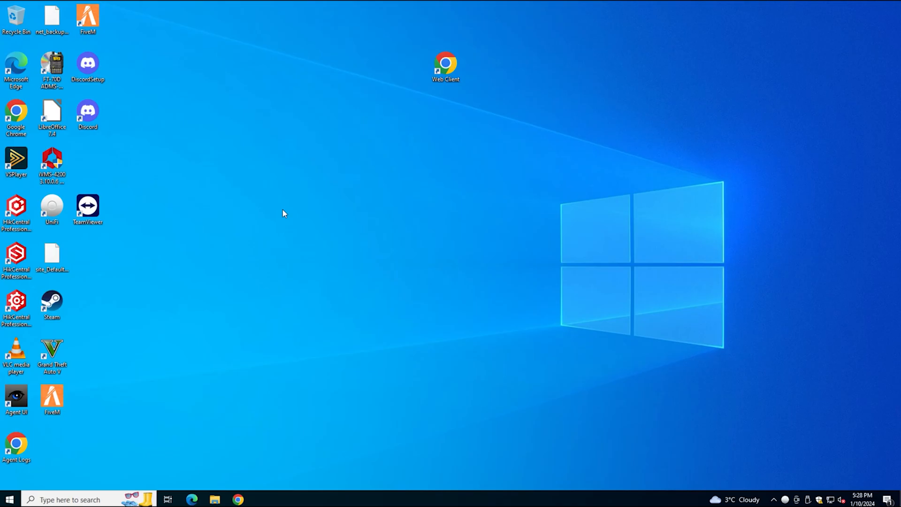
mouse_move(247, 407)
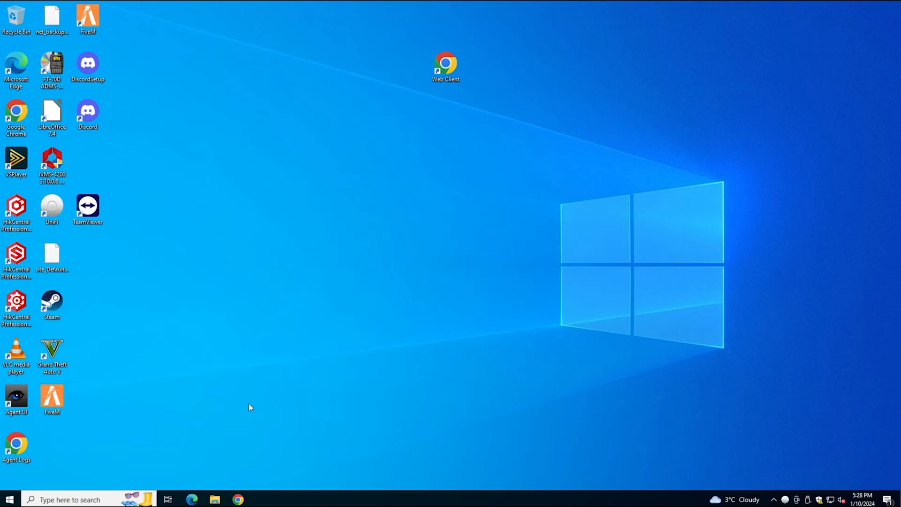
Step: Search Google for FiveM, go to fivem.net, and accept the Terms to start the client download
left_click(238, 499)
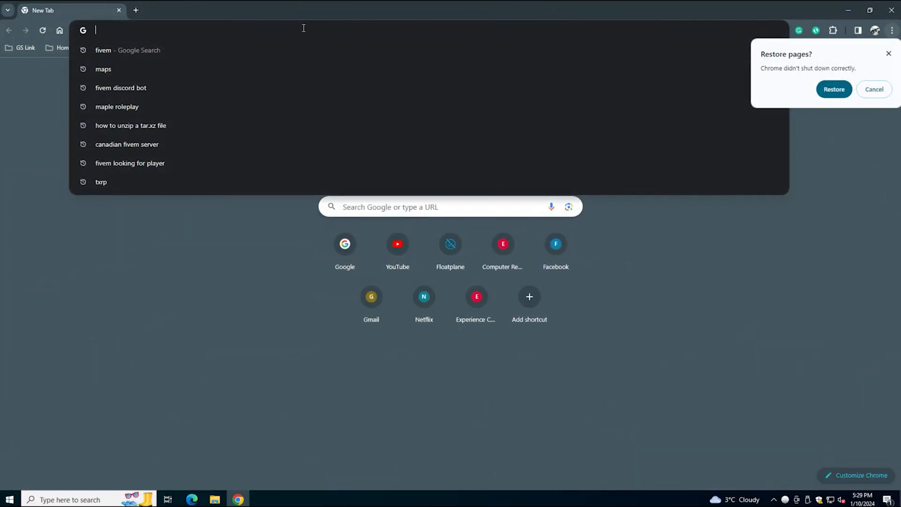
type("FiveM")
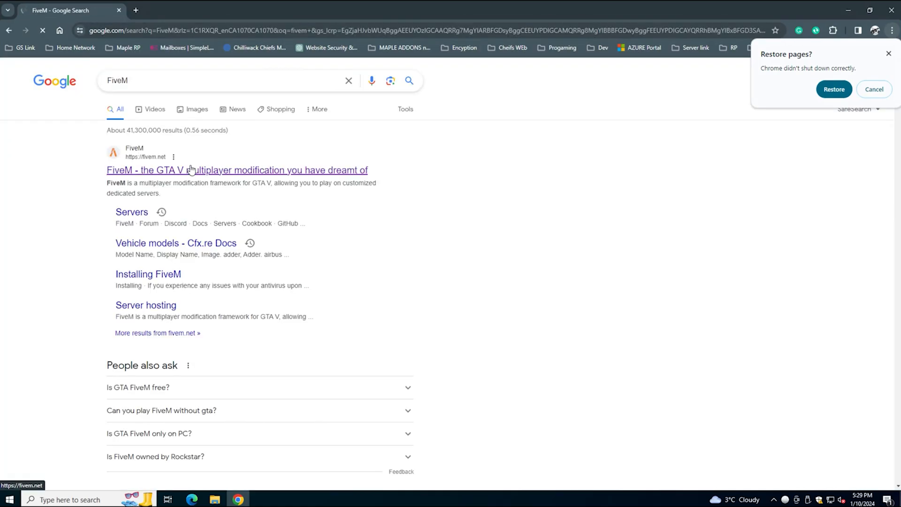
left_click(237, 170)
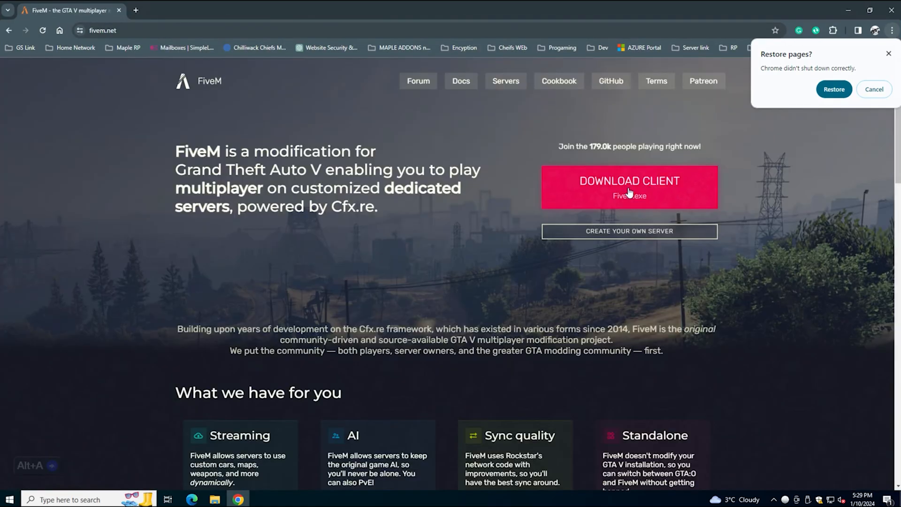
left_click(629, 187)
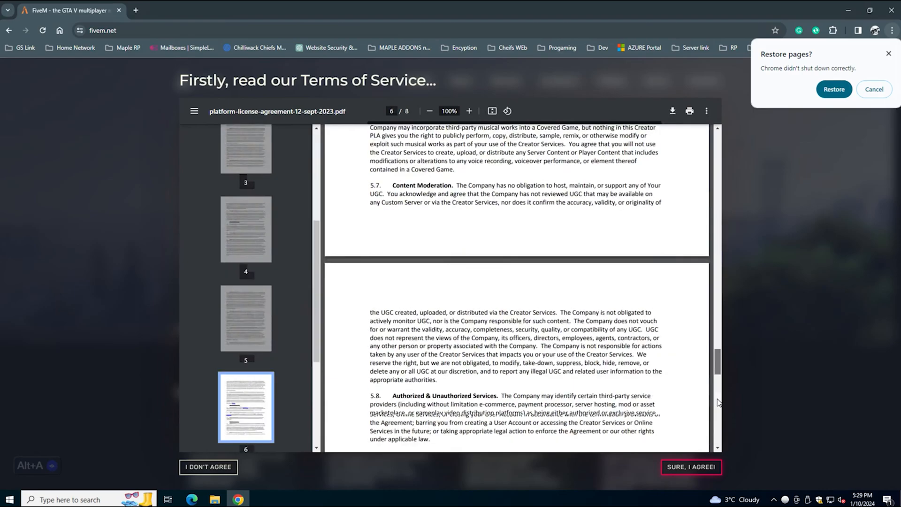
left_click(692, 466)
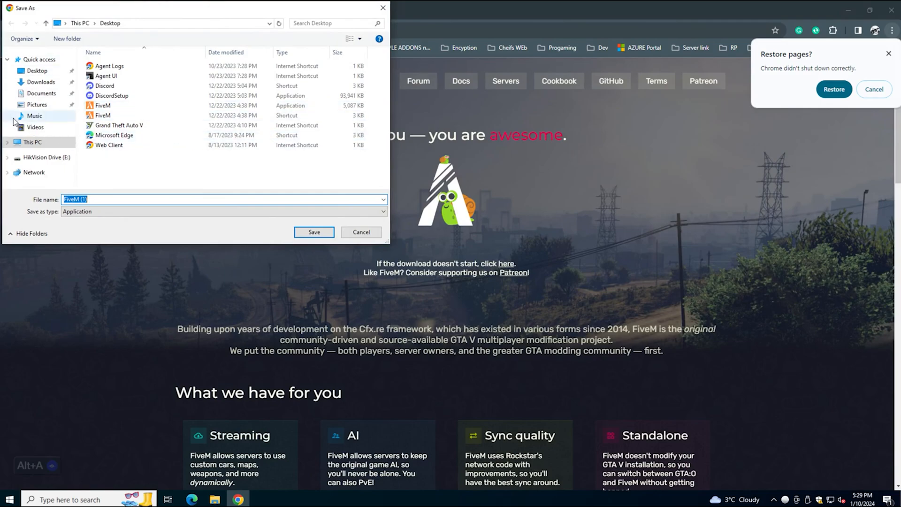
Step: Save FiveM.exe into a new FiveM folder under Documents
left_click(41, 94)
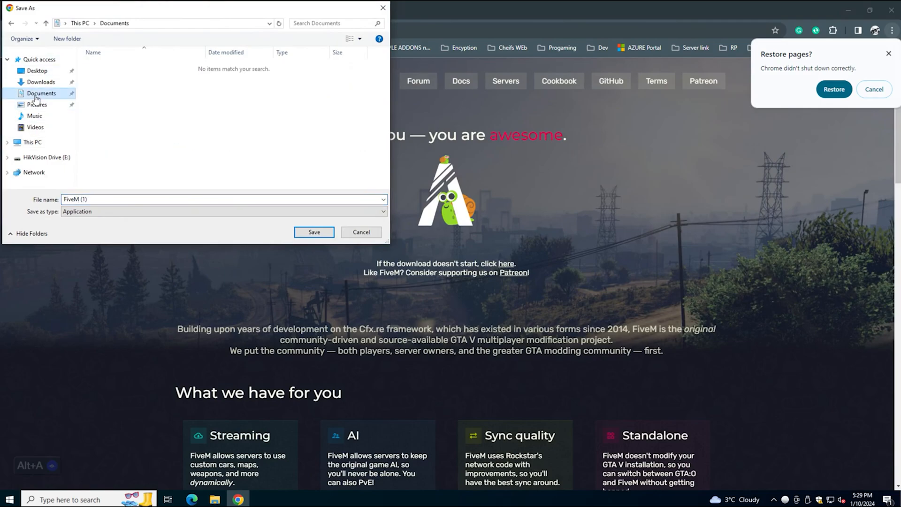
left_click(67, 38)
type("FiveM")
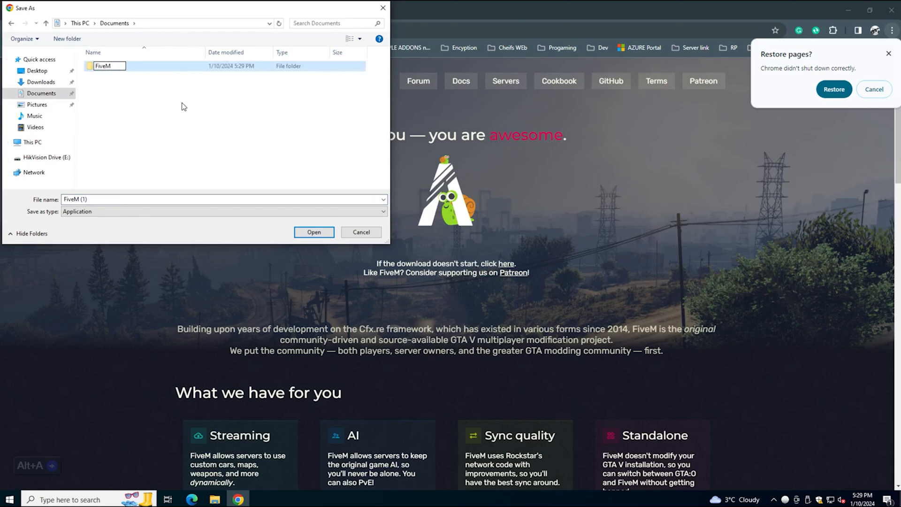
double_click(103, 66)
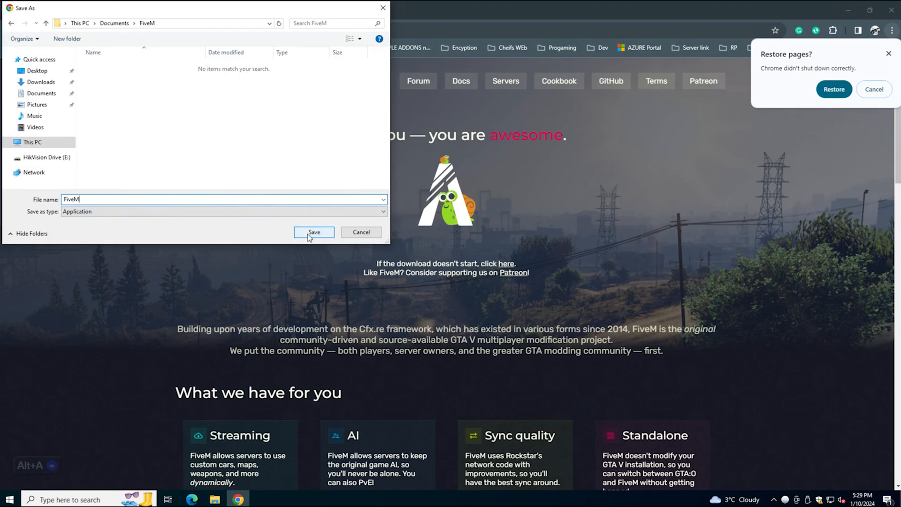
left_click(314, 233)
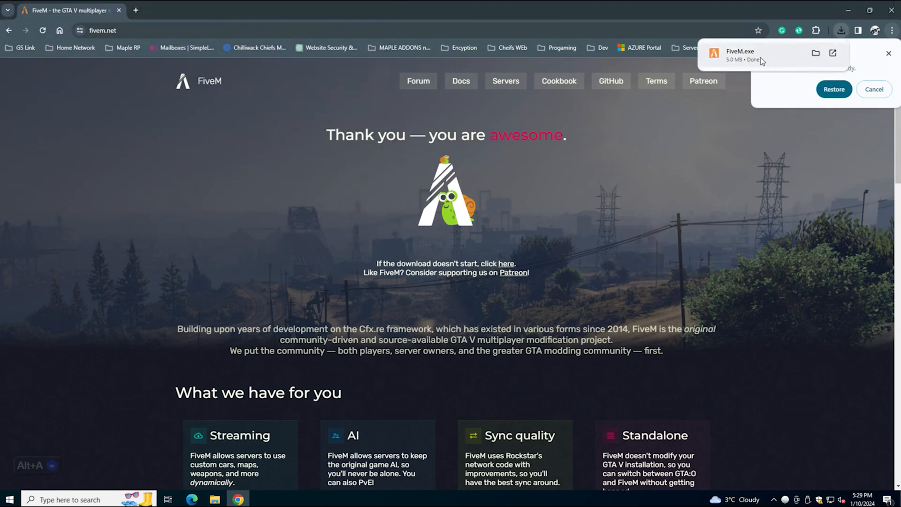
mouse_move(758, 60)
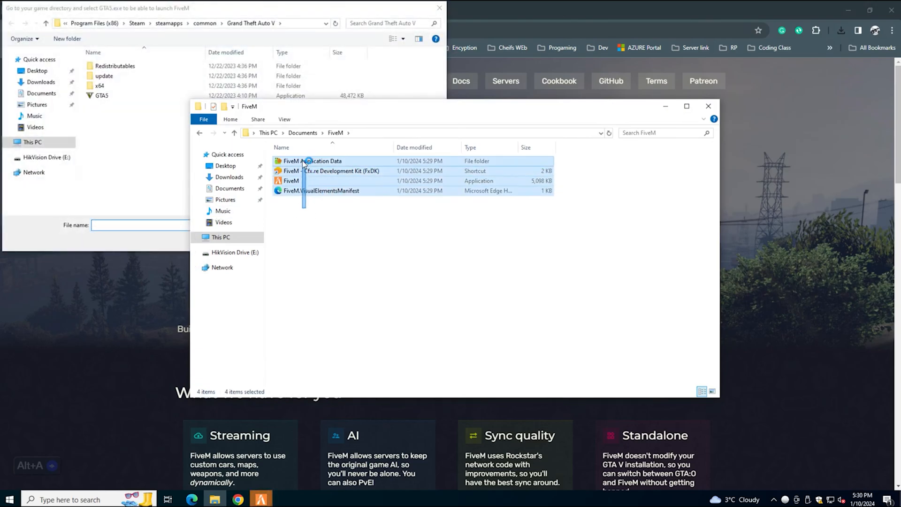
Step: Run FiveM.exe from Documents\FiveM to reach the 'select GTA5.exe' prompt
left_click(405, 260)
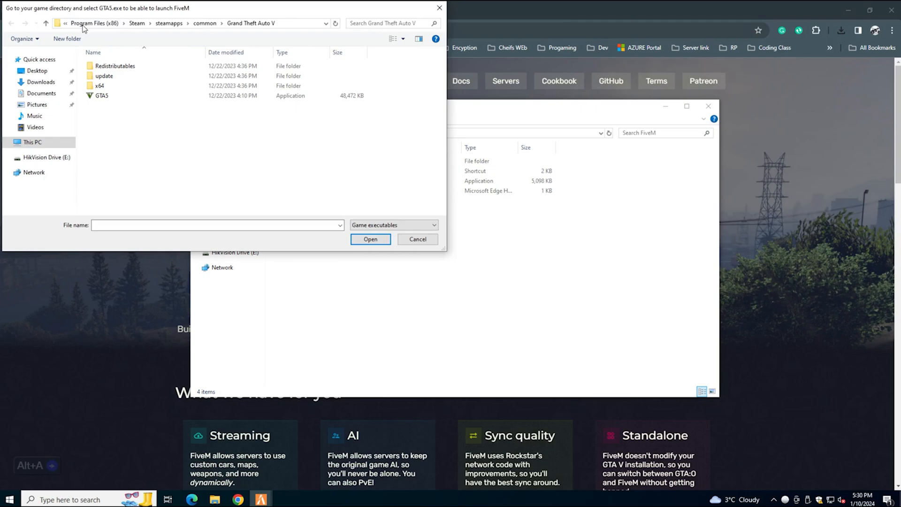
Step: Browse to Program Files (x86) on the C: drive in the file picker
left_click(30, 142)
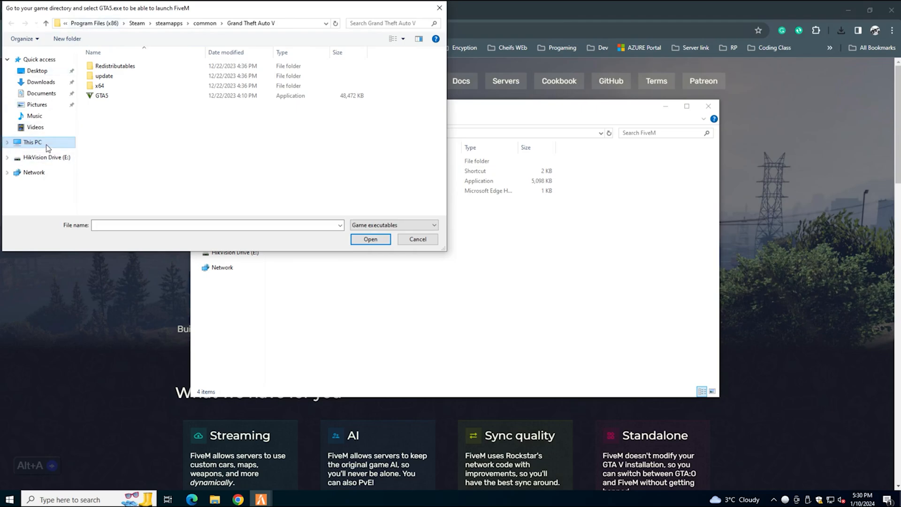
left_click(30, 143)
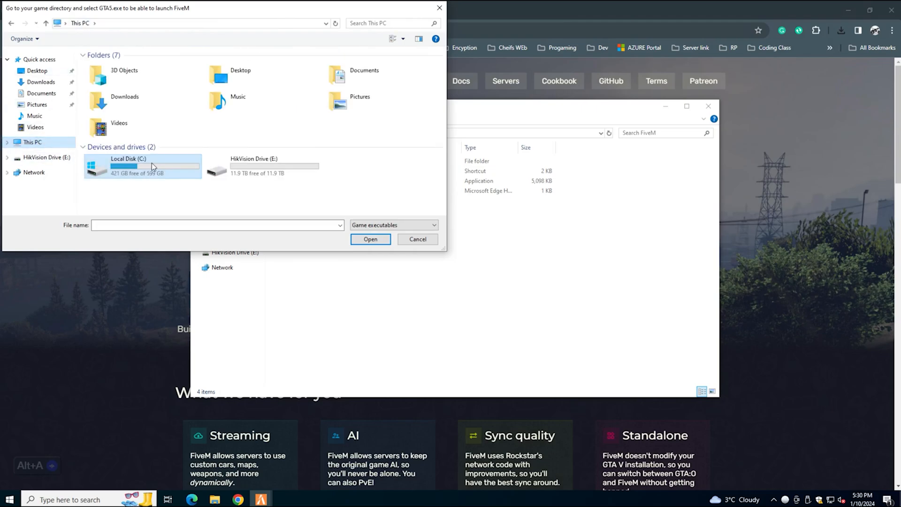
mouse_move(171, 192)
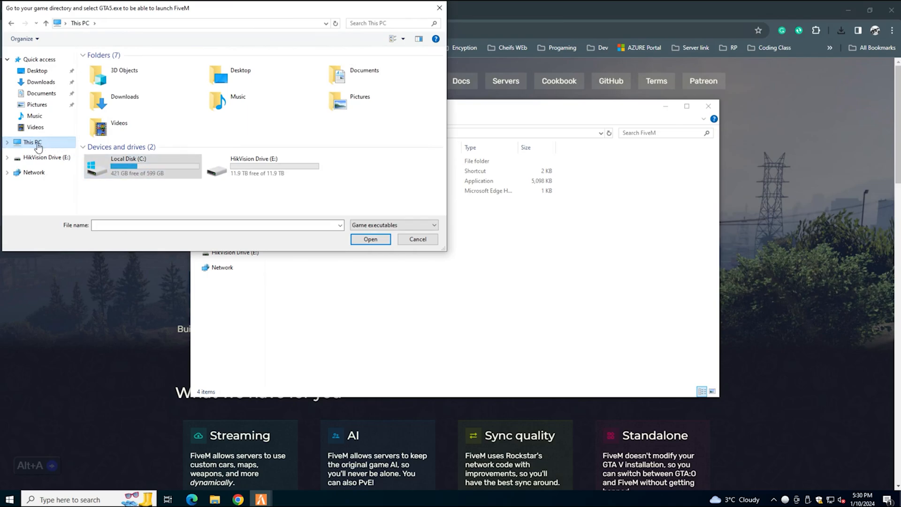
double_click(141, 167)
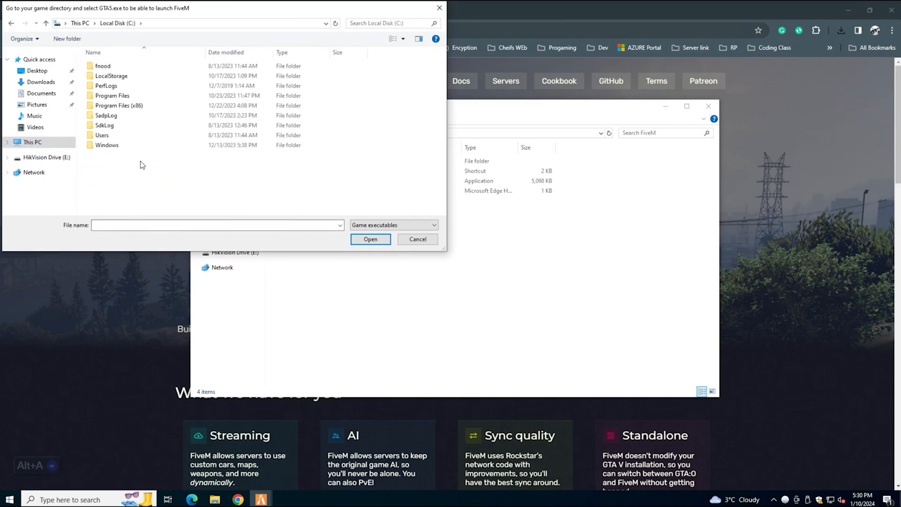
left_click(118, 106)
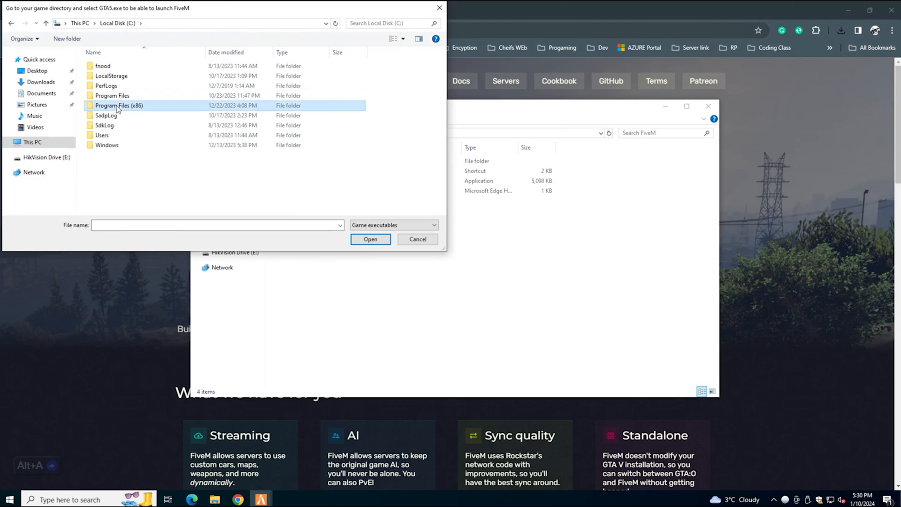
double_click(118, 106)
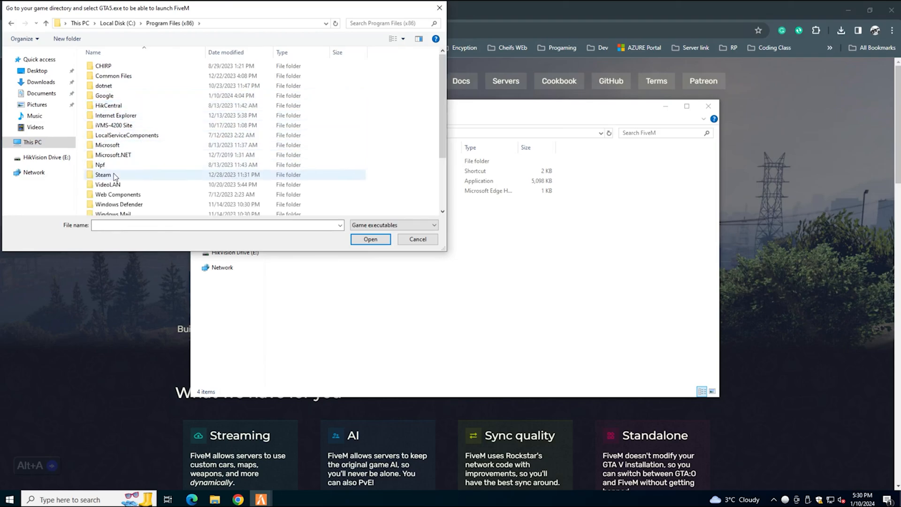
Step: Select GTA5.exe in Steam\steamapps\common\Grand Theft Auto V as the game executable
double_click(103, 175)
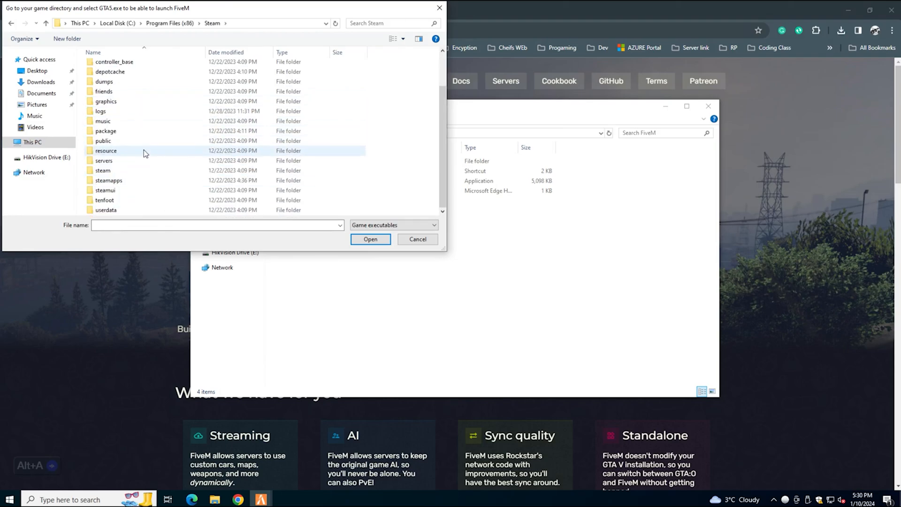
mouse_move(130, 183)
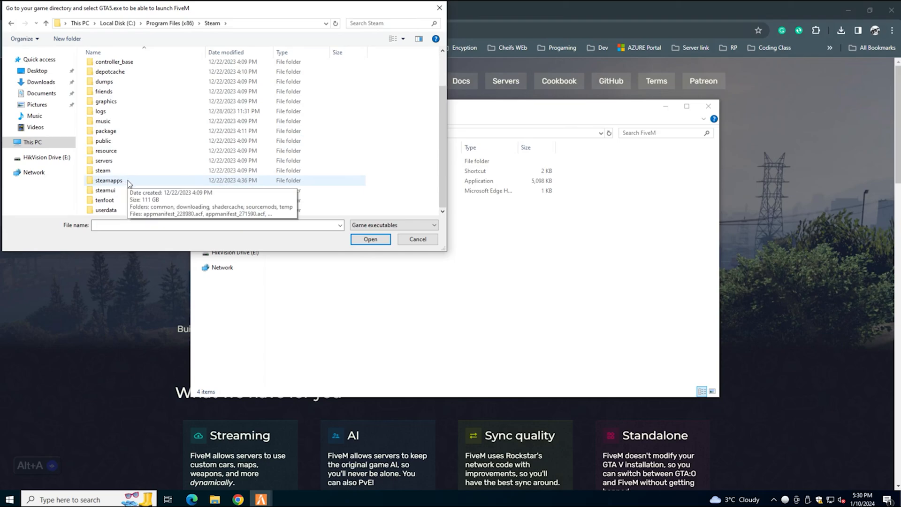
double_click(109, 180)
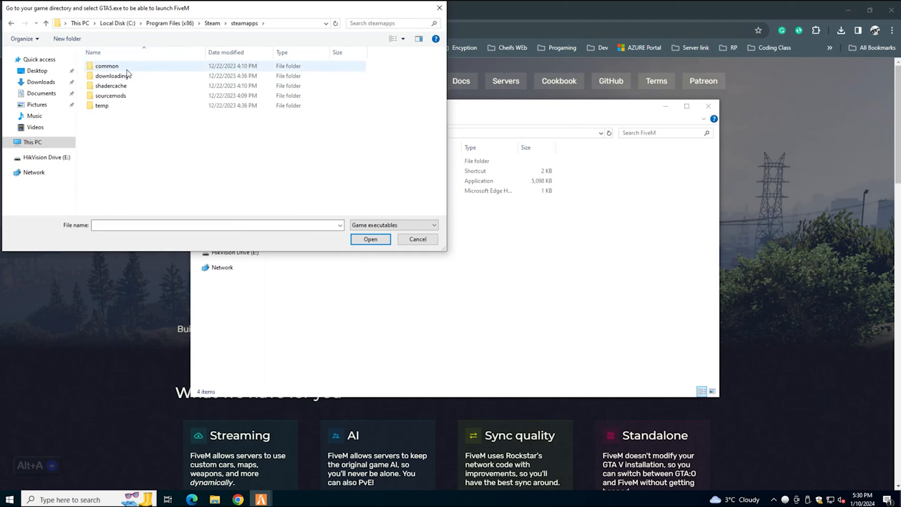
double_click(107, 66)
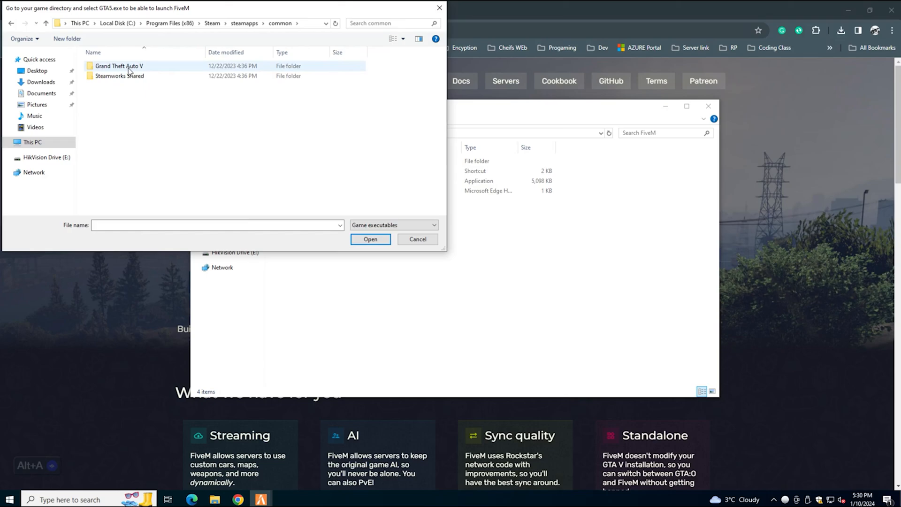
double_click(119, 66)
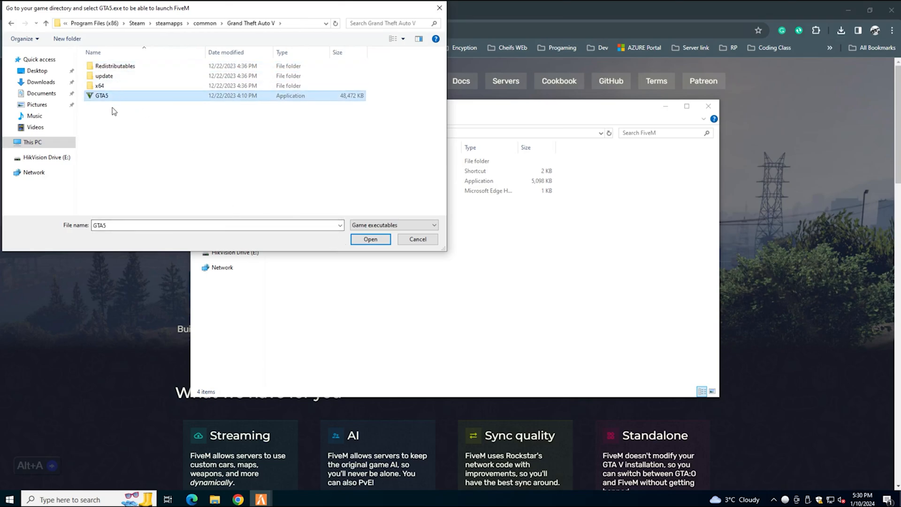
left_click(370, 239)
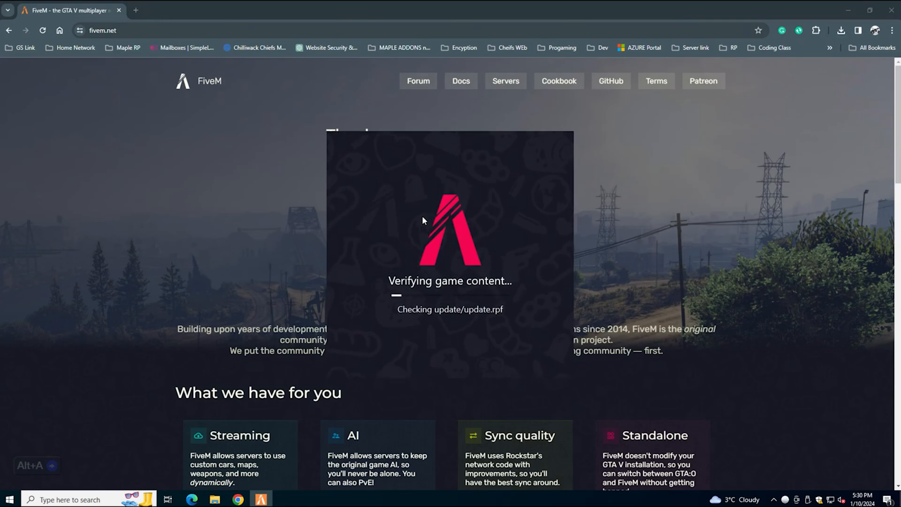
mouse_move(311, 188)
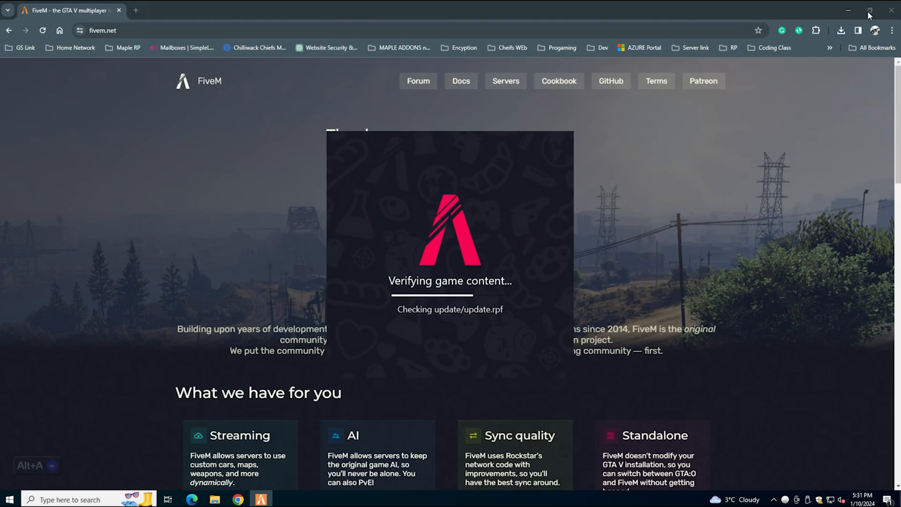
Step: Minimize Chrome and approve the 'Game data outdated' update in FiveM
left_click(868, 10)
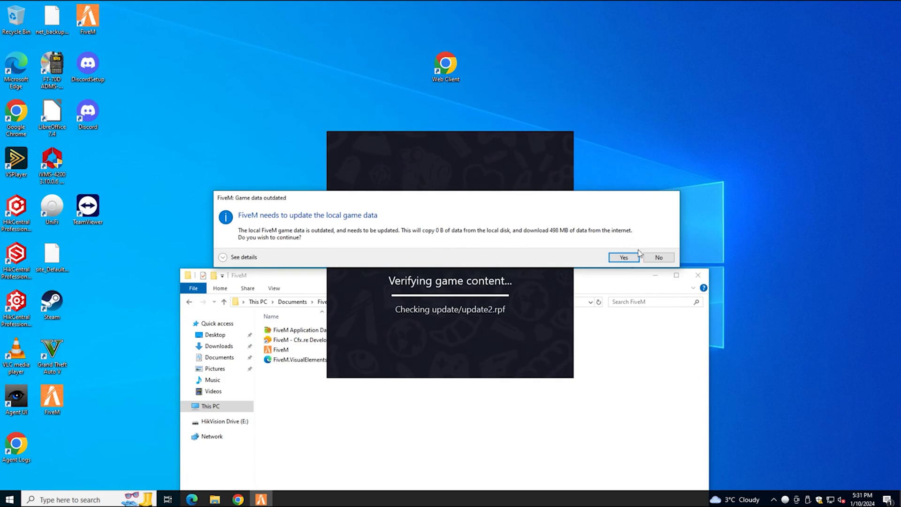
left_click(623, 257)
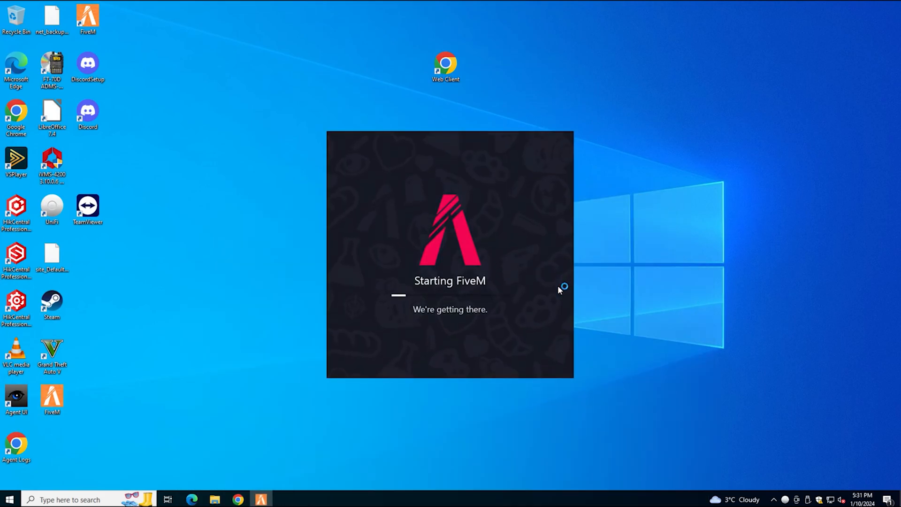
mouse_move(224, 353)
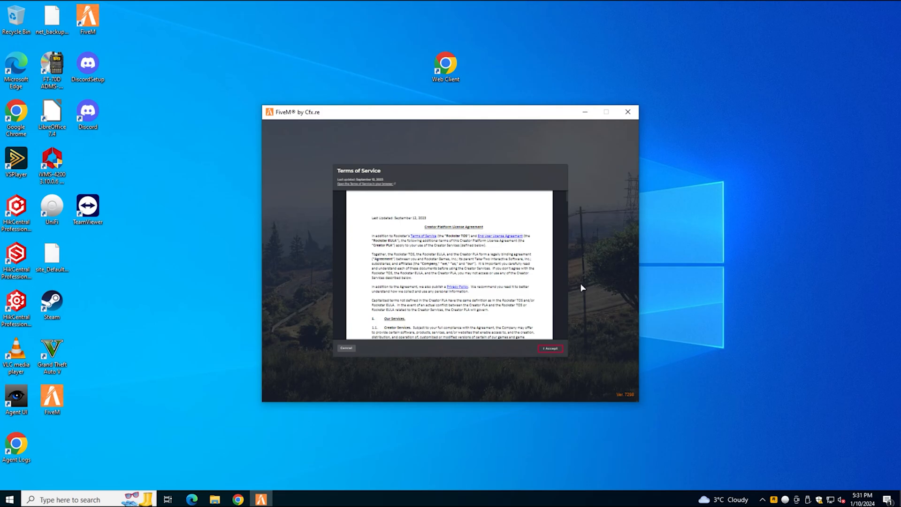
Step: Accept FiveM's terms, close the account login dialog, and choose Play
left_click(550, 349)
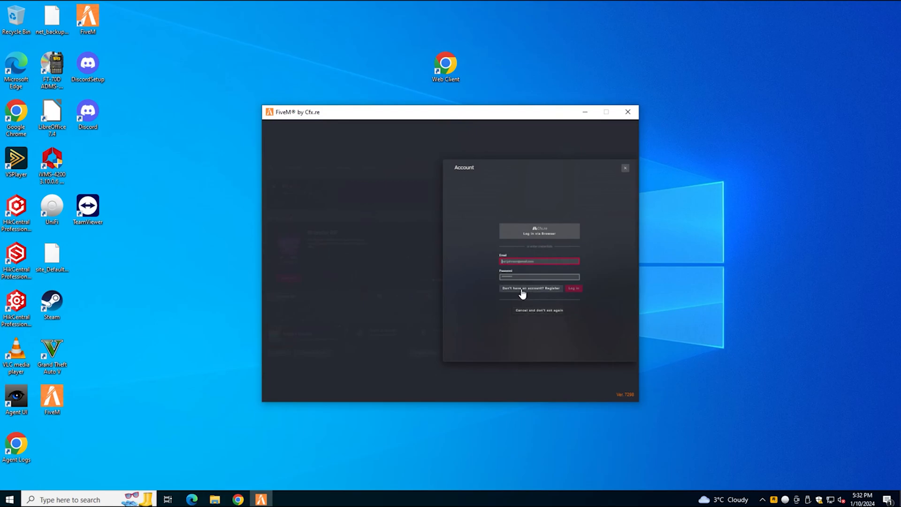
mouse_move(545, 266)
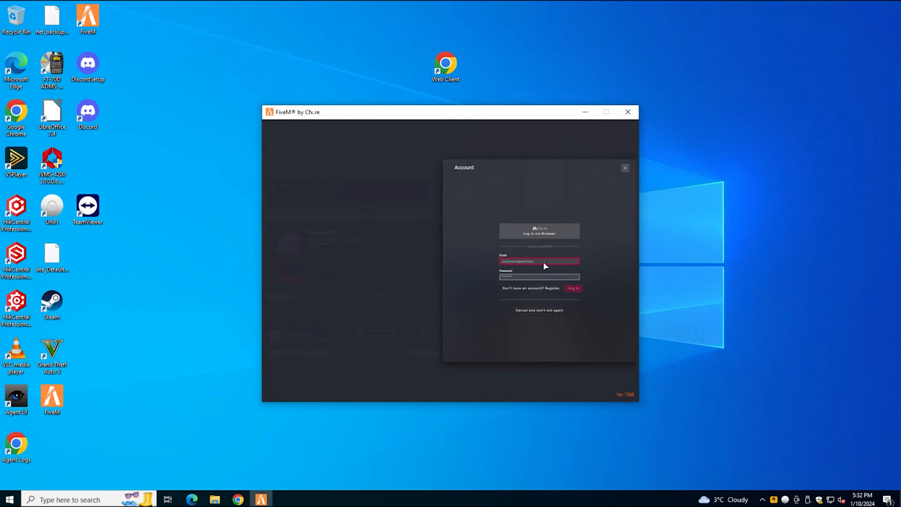
mouse_move(619, 170)
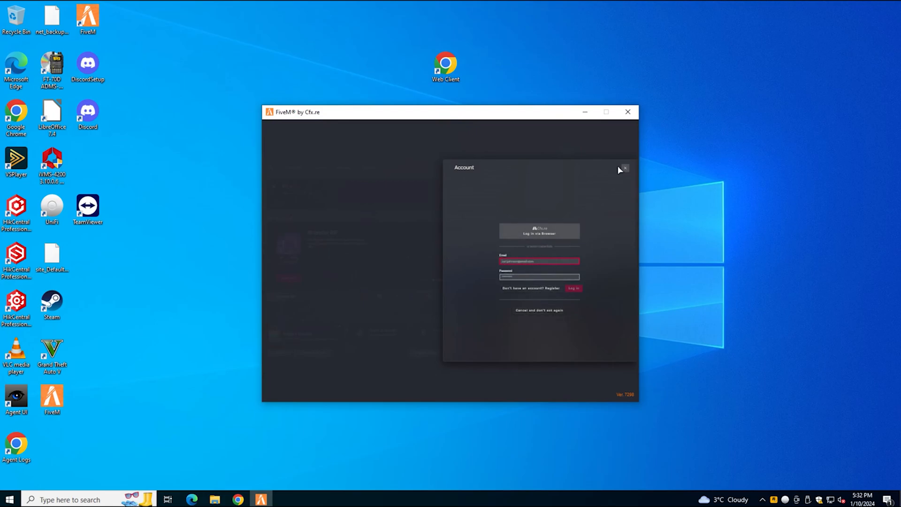
mouse_move(625, 169)
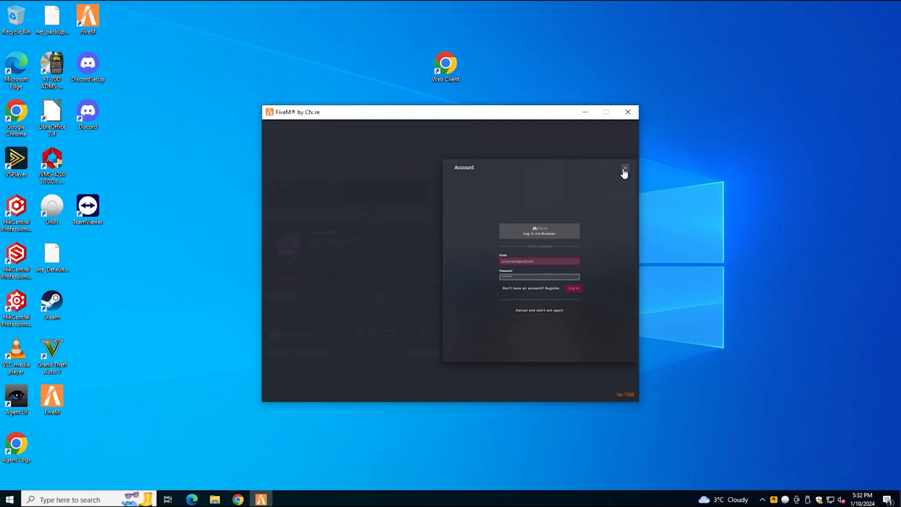
left_click(624, 170)
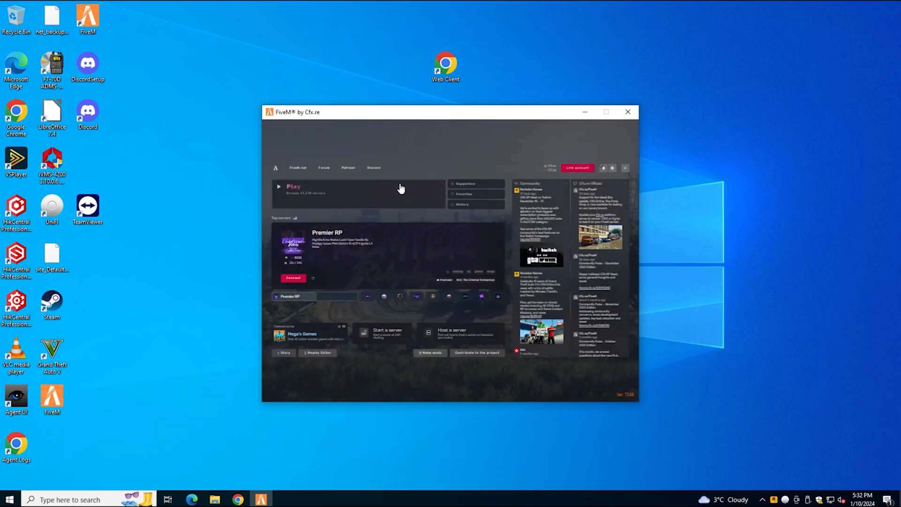
left_click(293, 187)
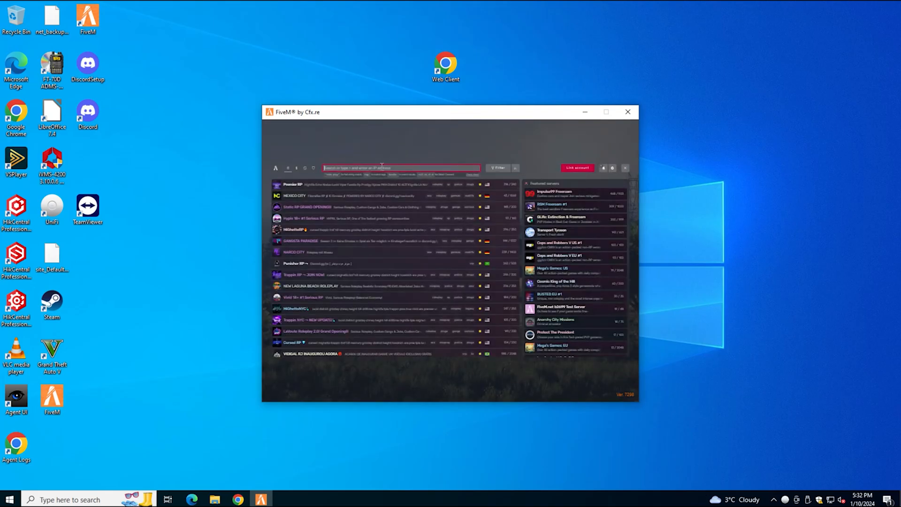